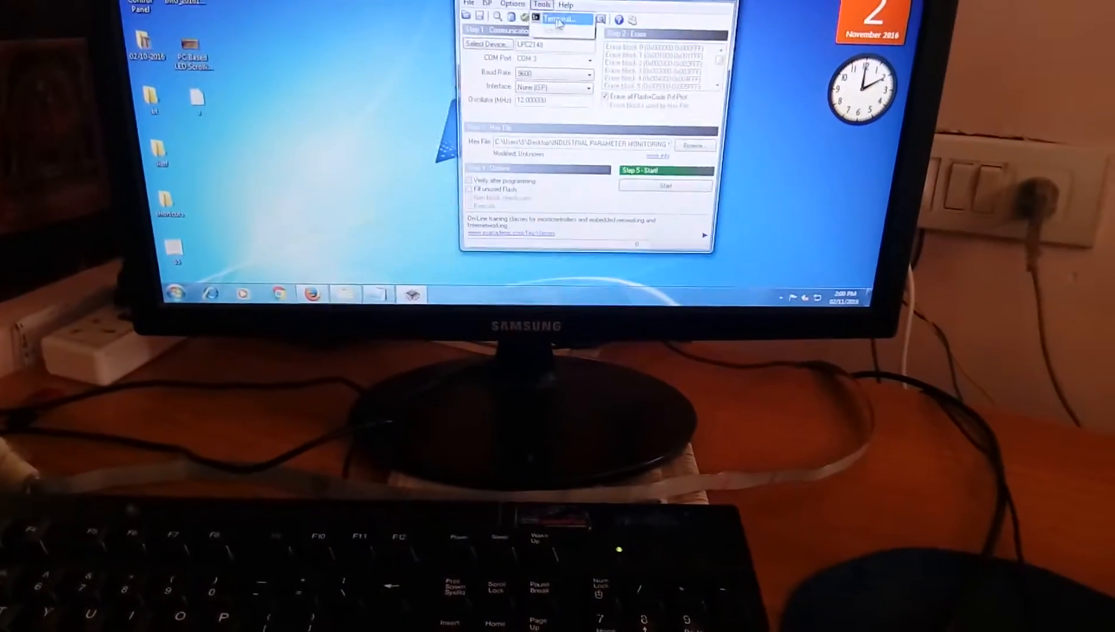
Step: Launch the Flash Magic serial Terminal at 9600 baud, with empty output and input panes
left_click(560, 19)
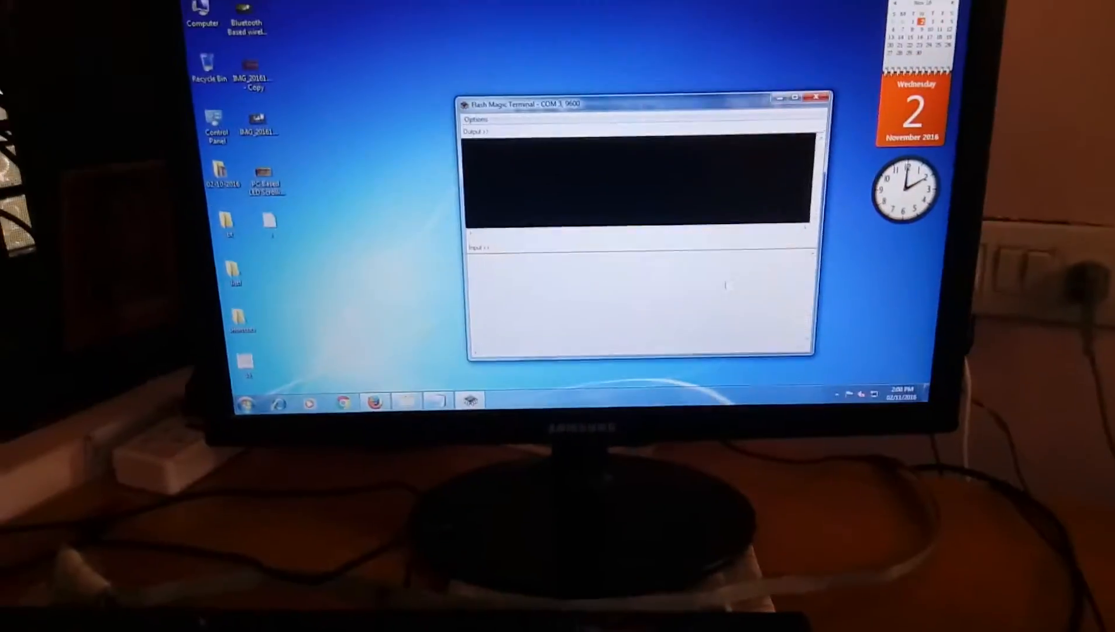